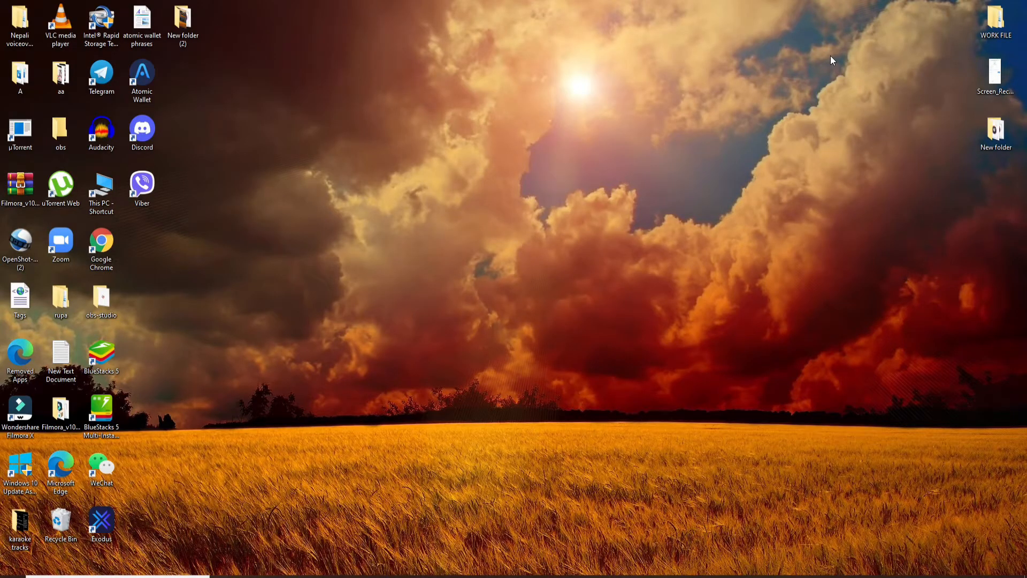
mouse_move(661, 229)
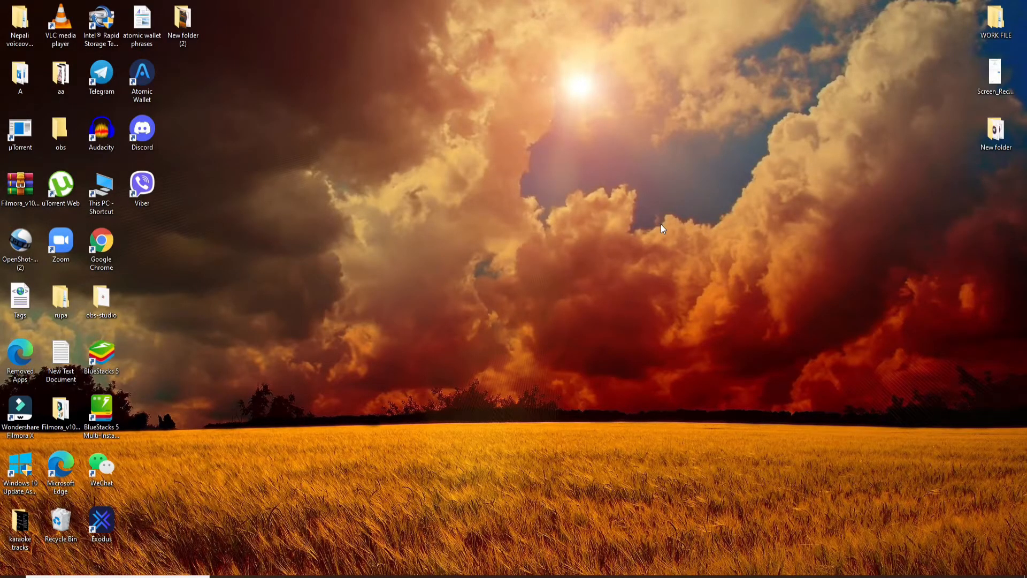
mouse_move(445, 398)
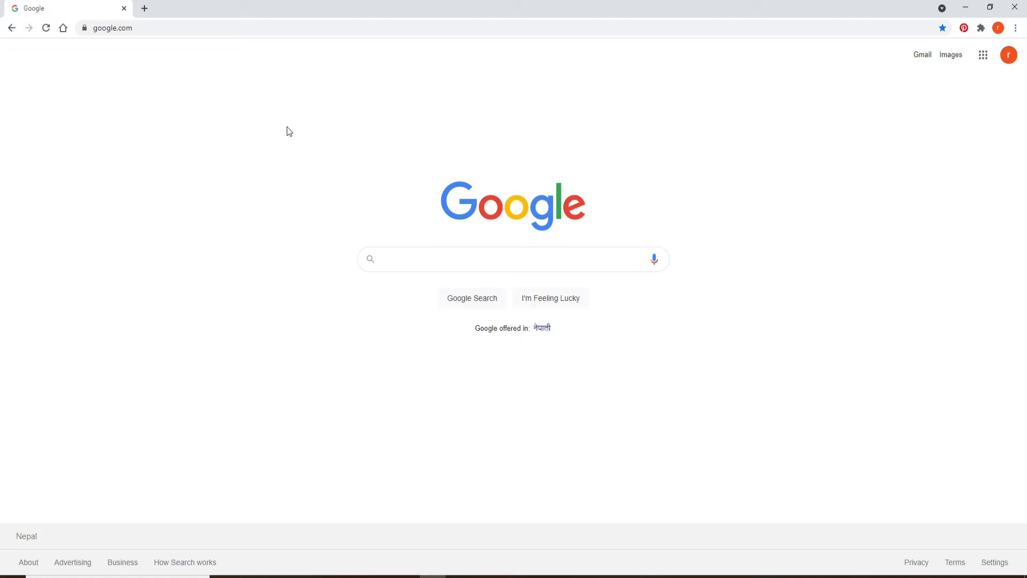
Search 'soundcloud sign up' from the address bar and reach soundcloud.com.
click(513, 259)
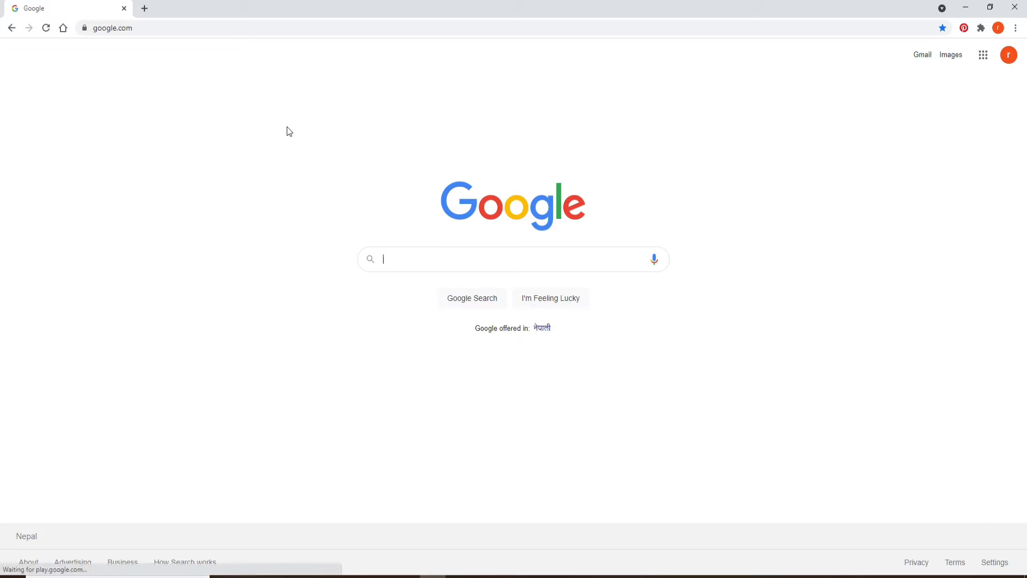
mouse_move(834, 158)
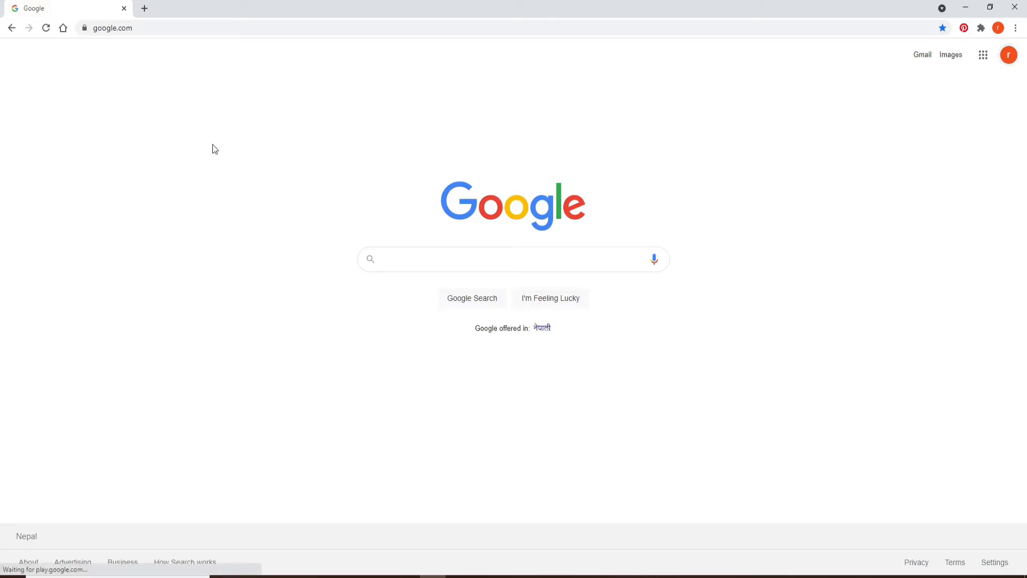
click(112, 28)
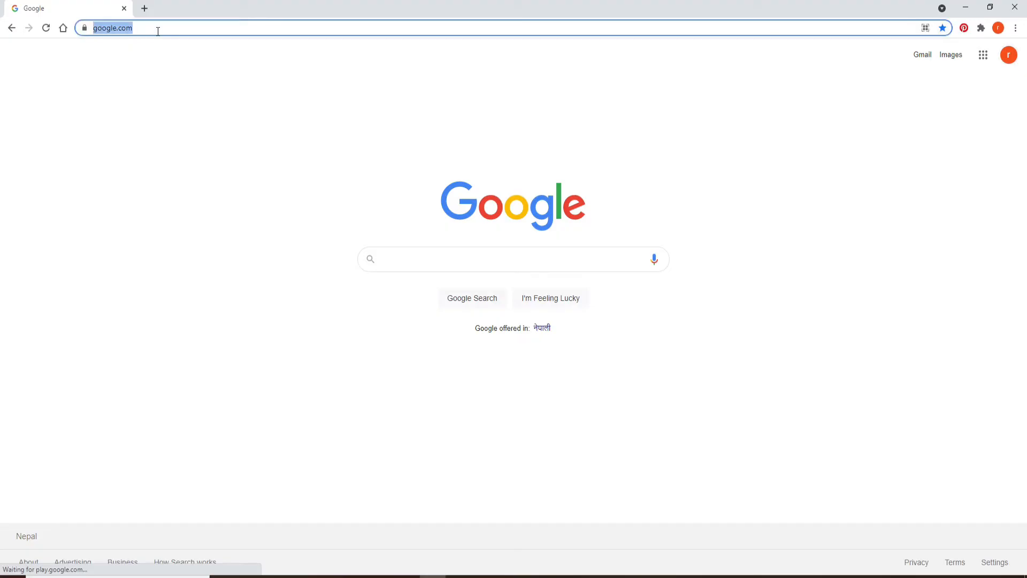
text(soundcloud sign up)
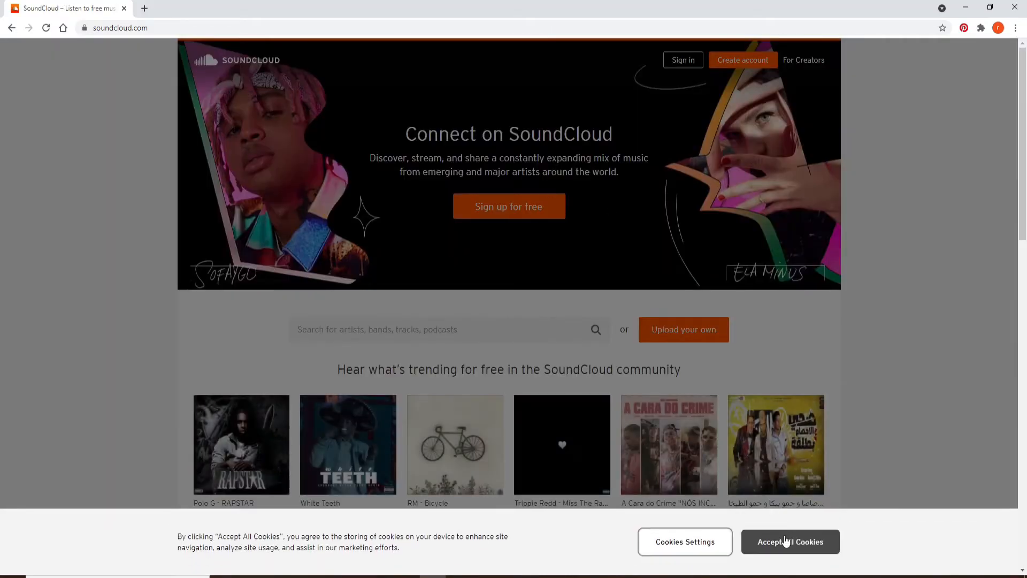
Accept all cookies and start the free account sign-up.
click(789, 541)
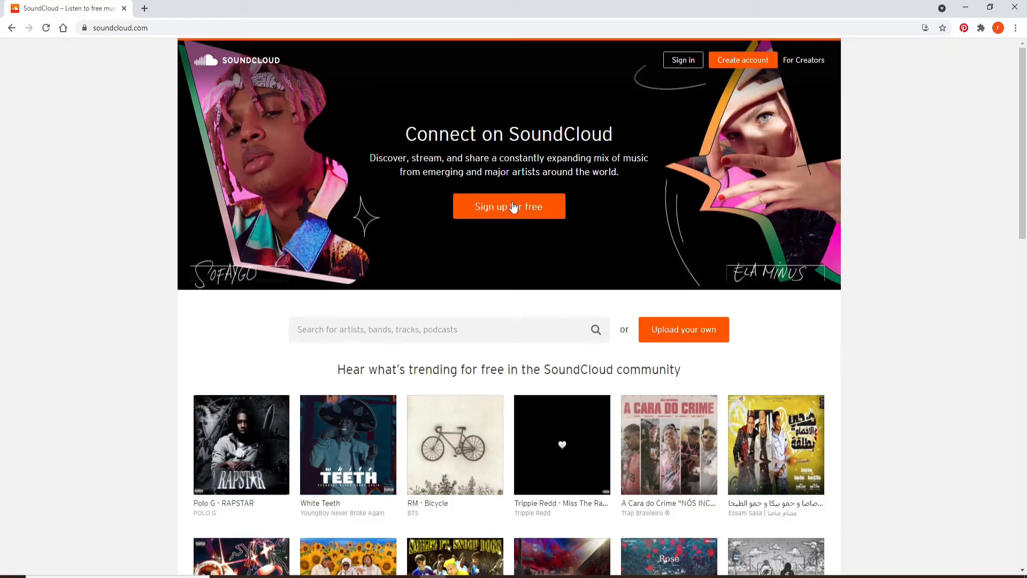
click(509, 206)
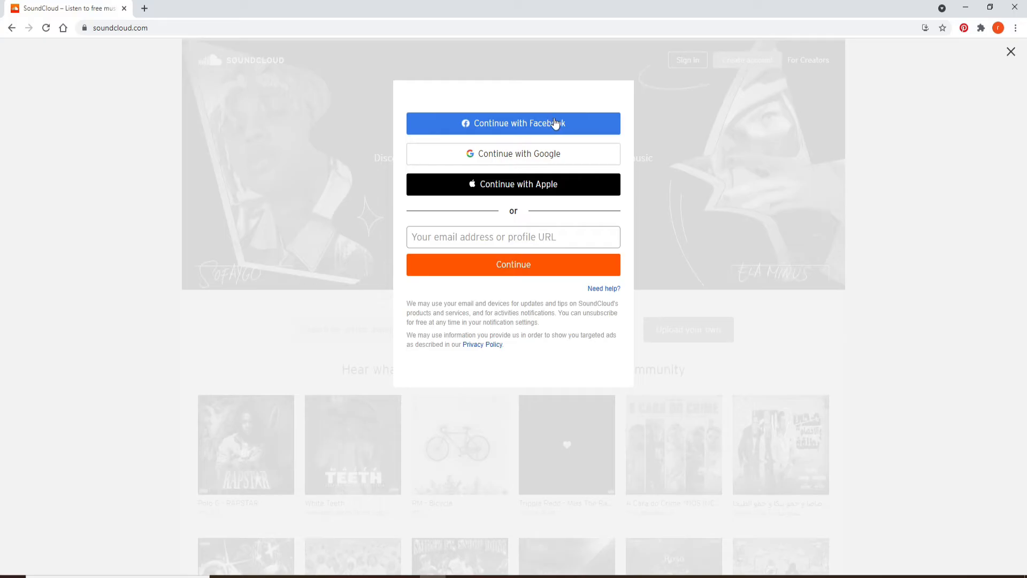
mouse_move(530, 186)
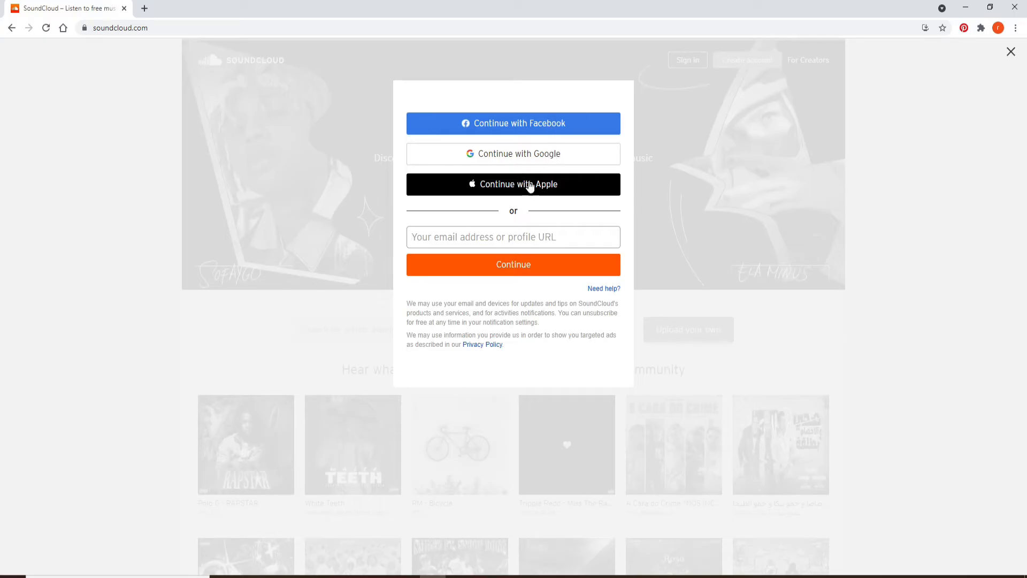
mouse_move(528, 161)
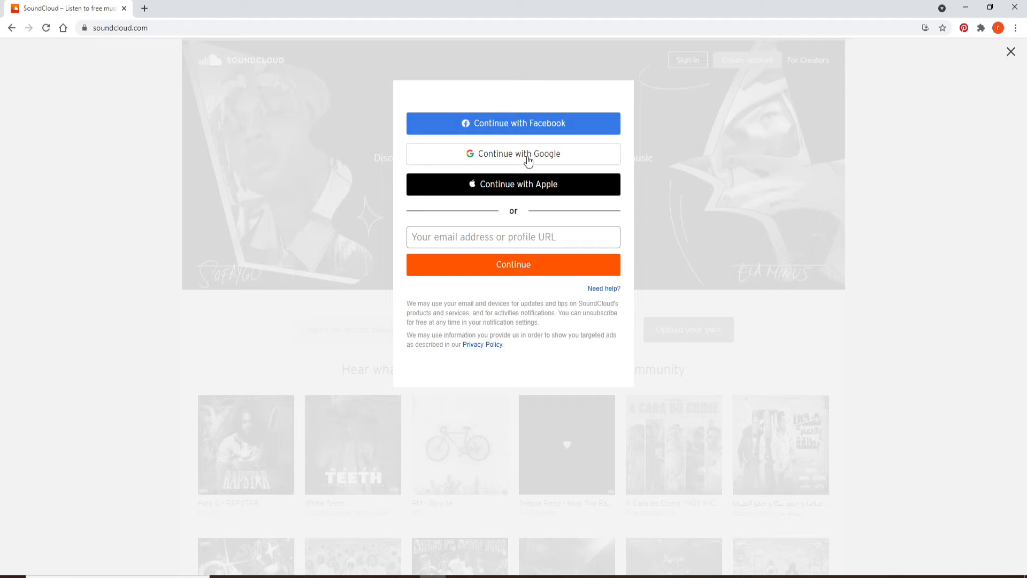
mouse_move(532, 185)
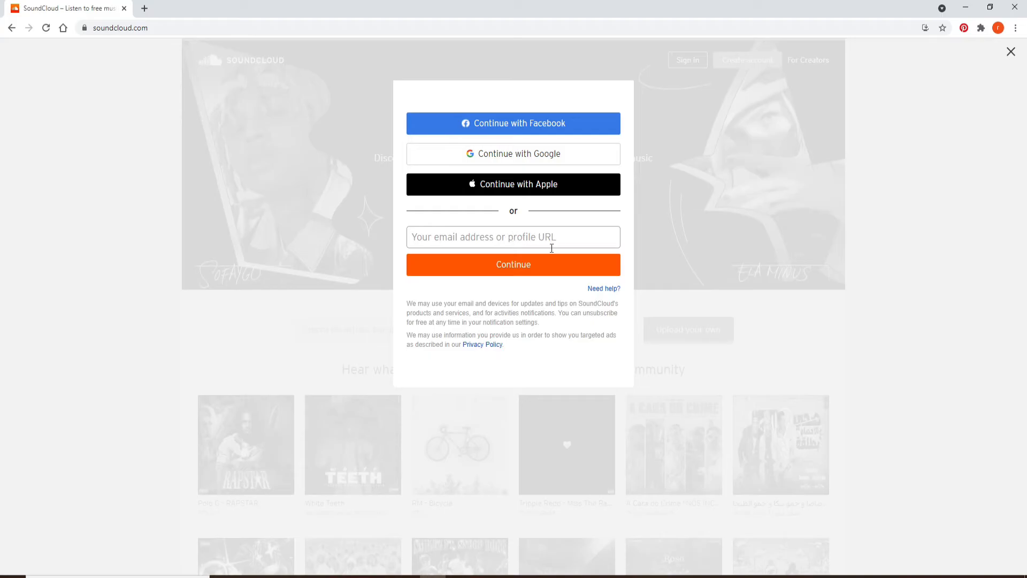
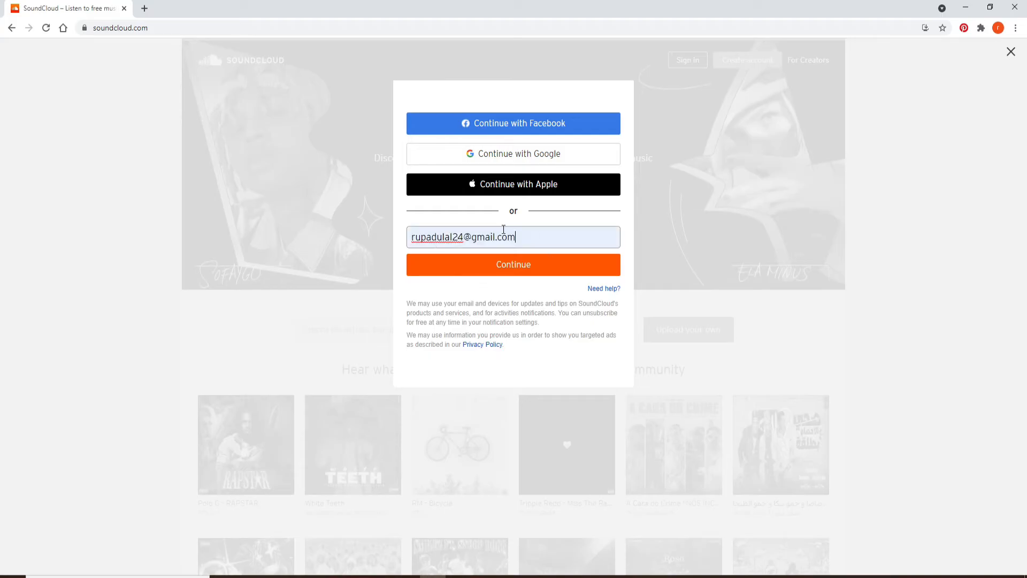
click(513, 264)
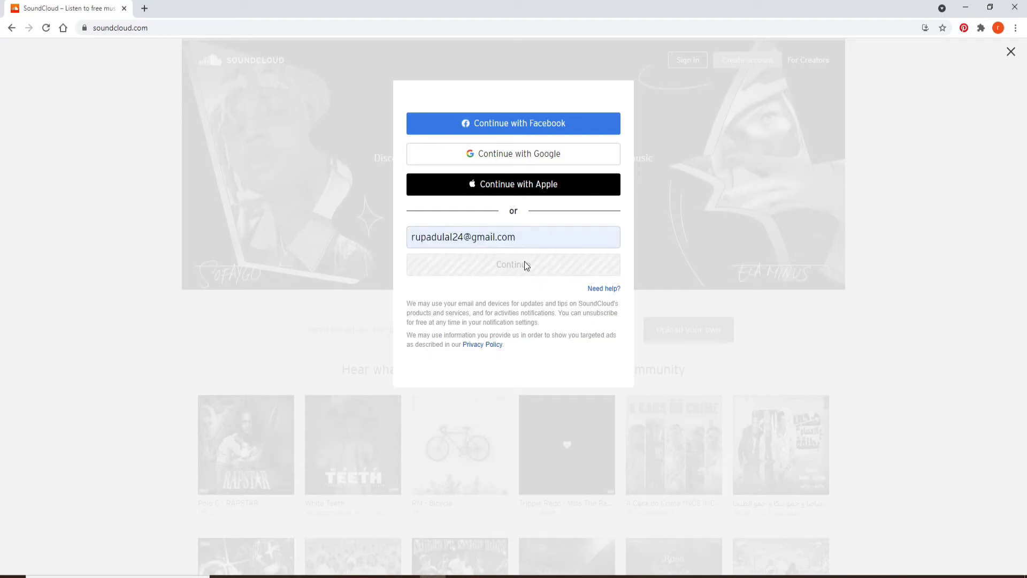
click(512, 265)
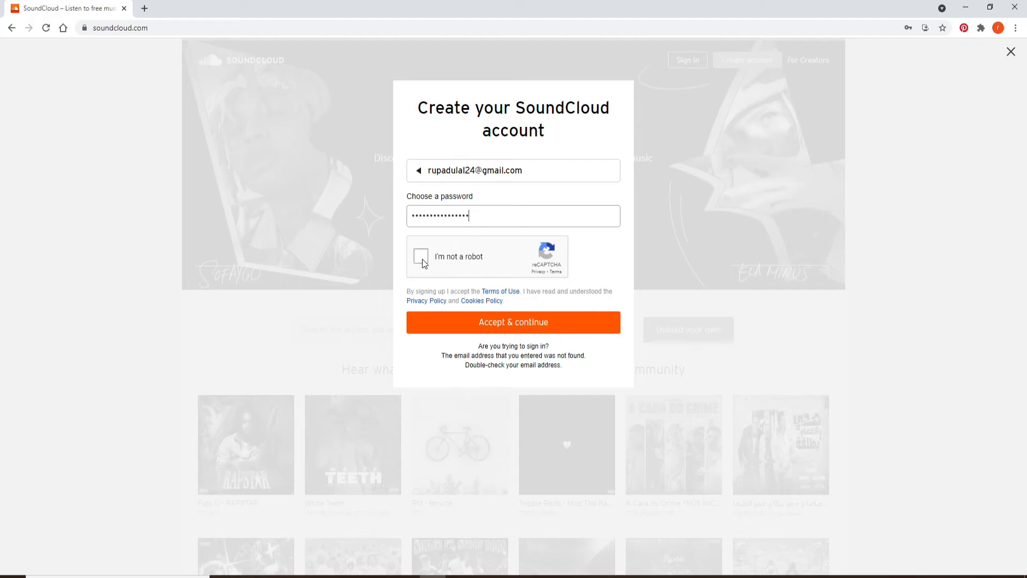
Pass the 'I'm not a robot' check by selecting the tractor image and verifying.
click(420, 256)
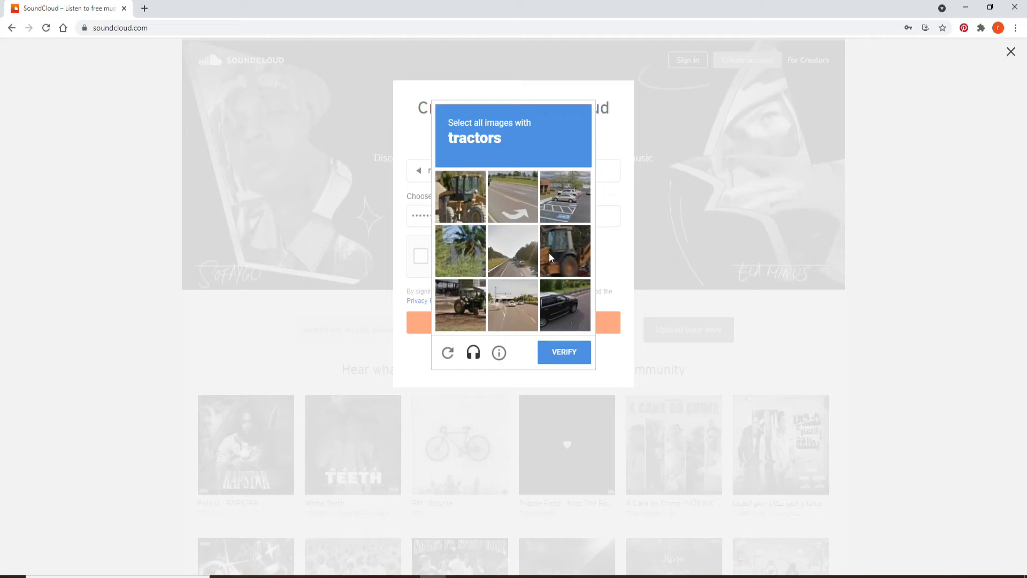
click(460, 305)
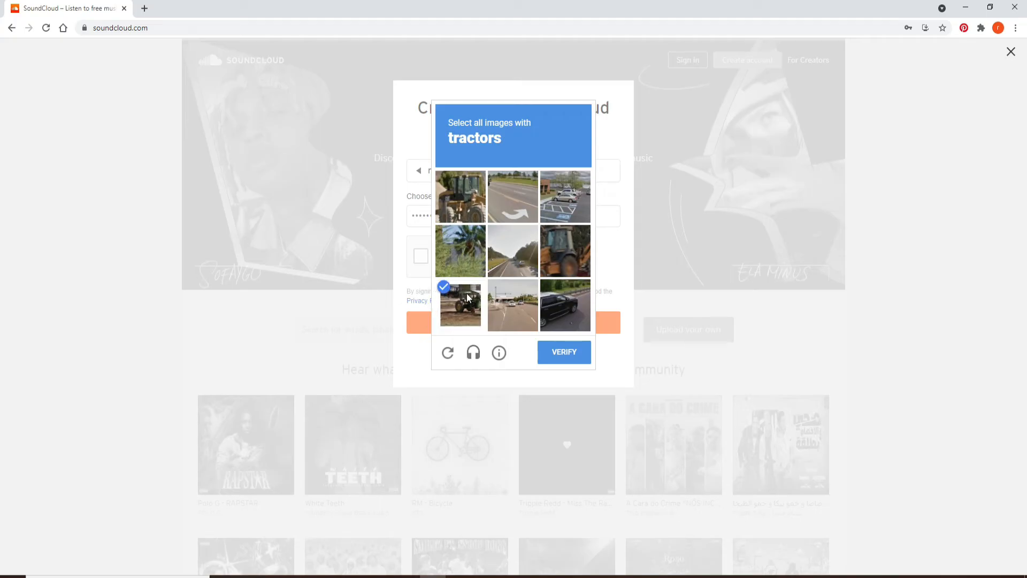
click(564, 352)
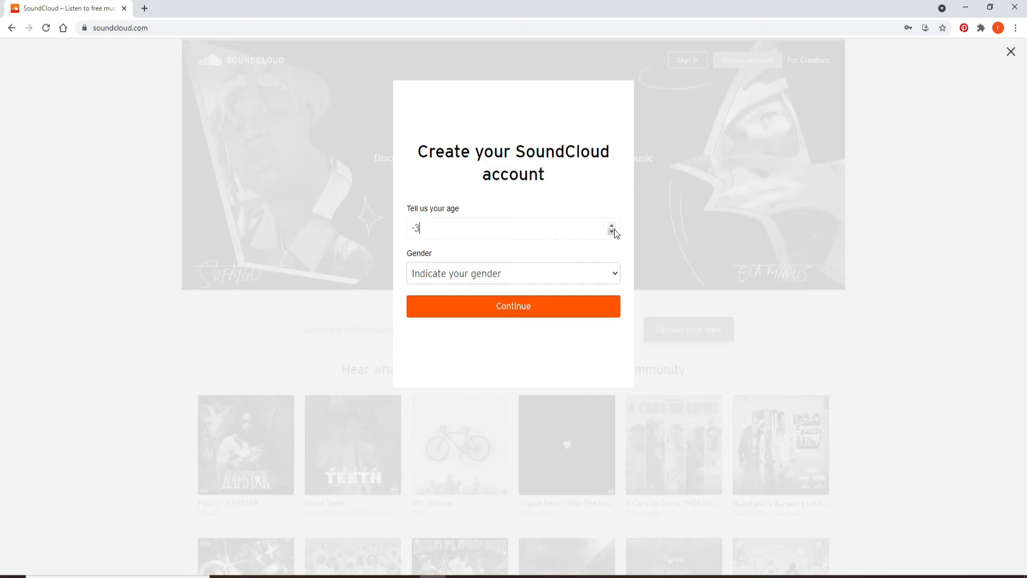
Set gender to Female and submit the age and gender form.
click(513, 273)
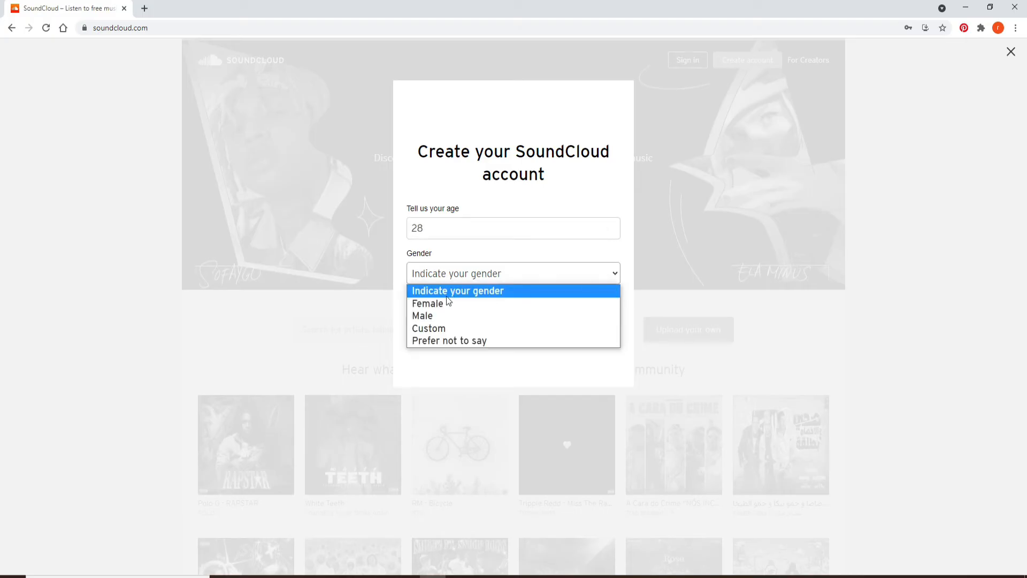
click(427, 303)
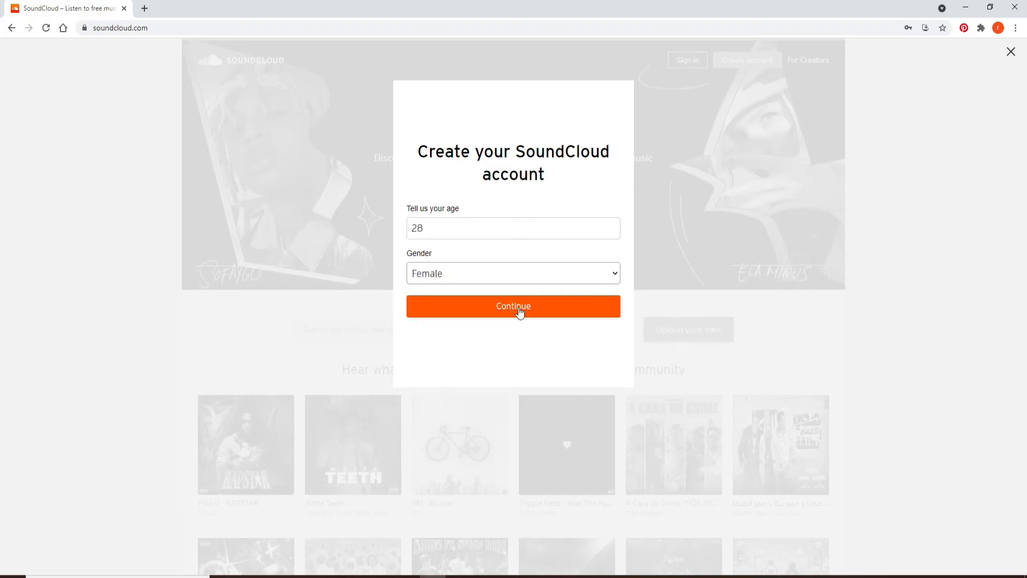
click(513, 306)
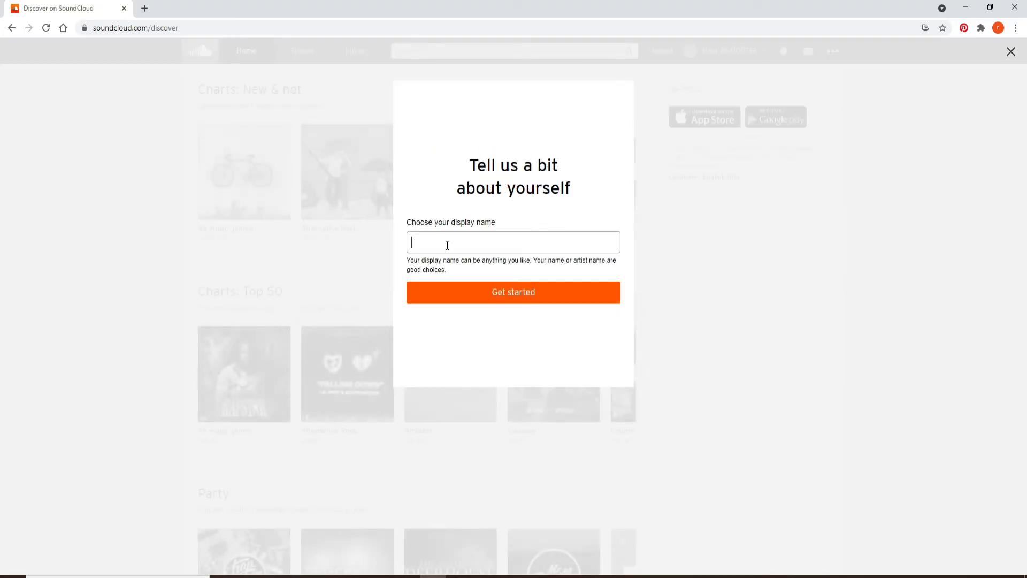
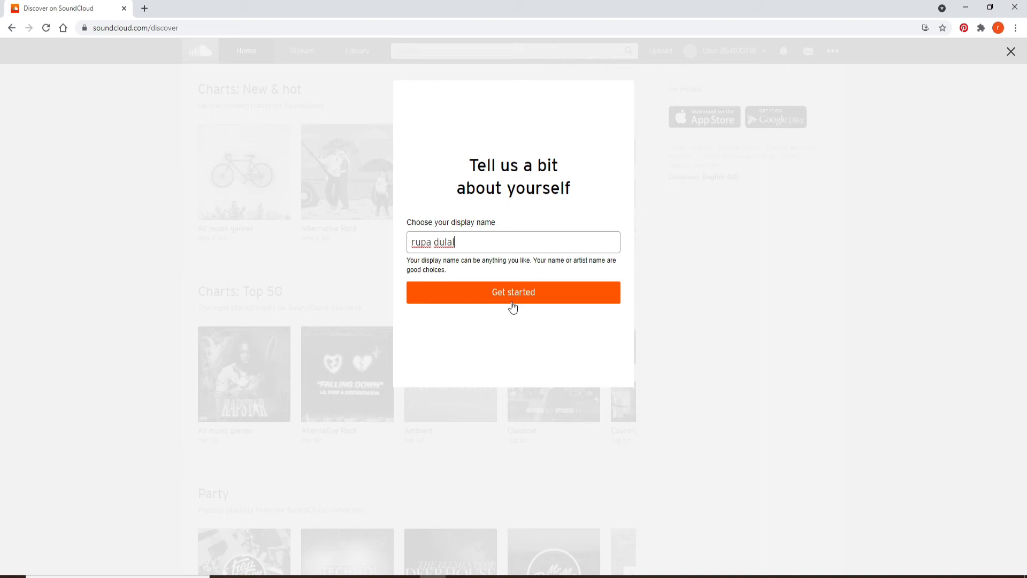
click(512, 292)
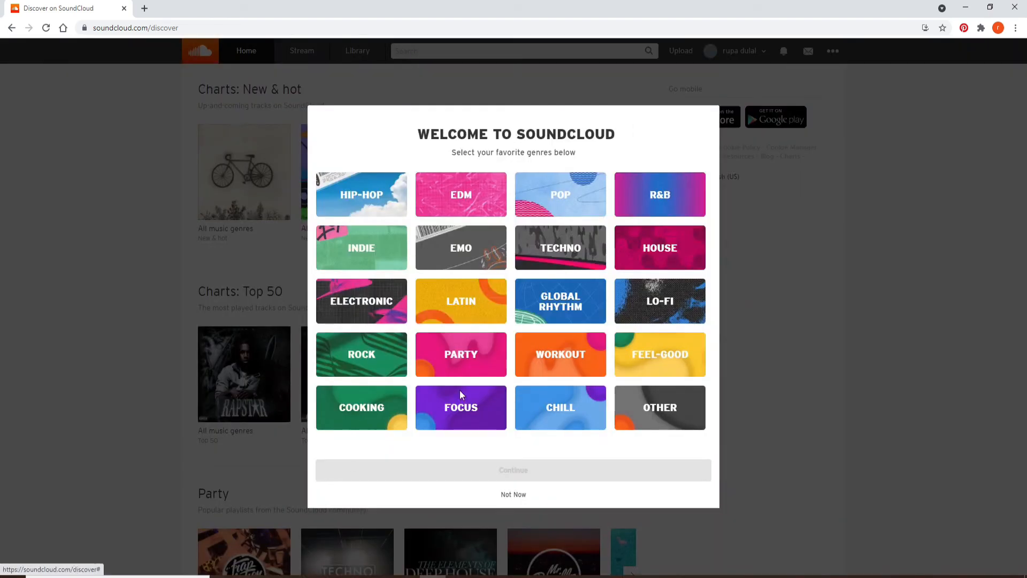
mouse_move(433, 308)
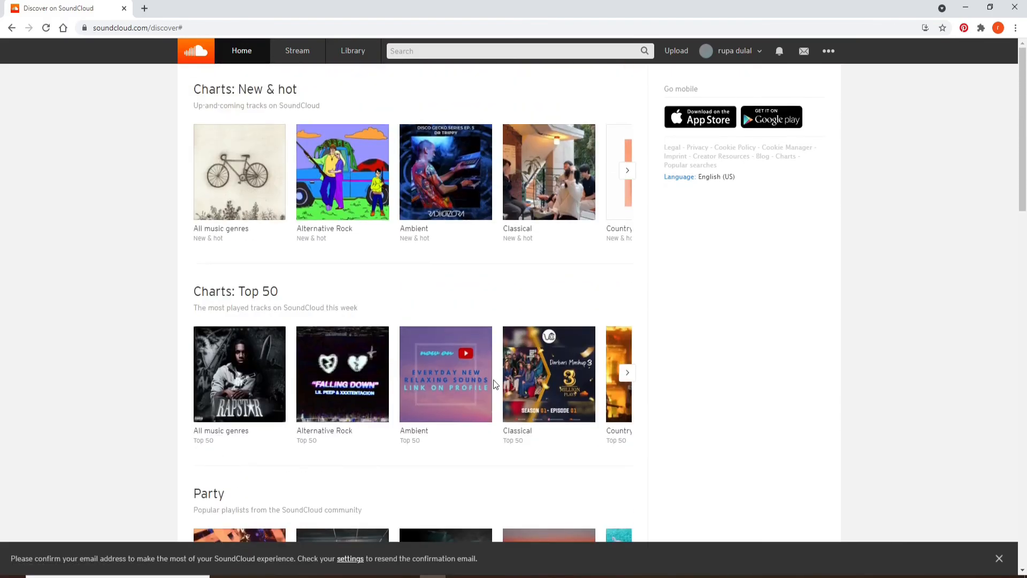
Scroll the Discover charts page, then minimize Chrome to show the desktop.
scroll(down, 3)
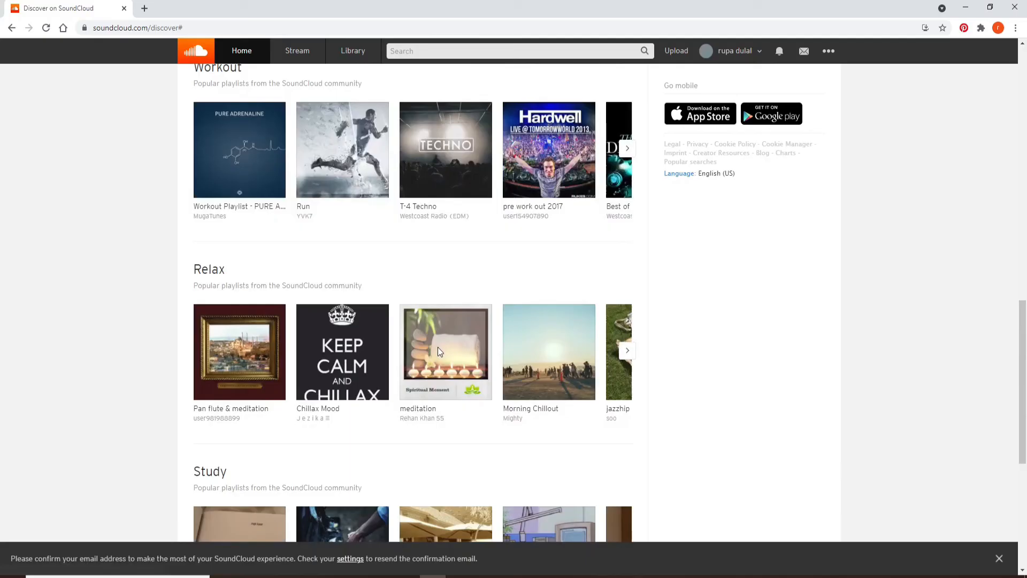
scroll(down, 3)
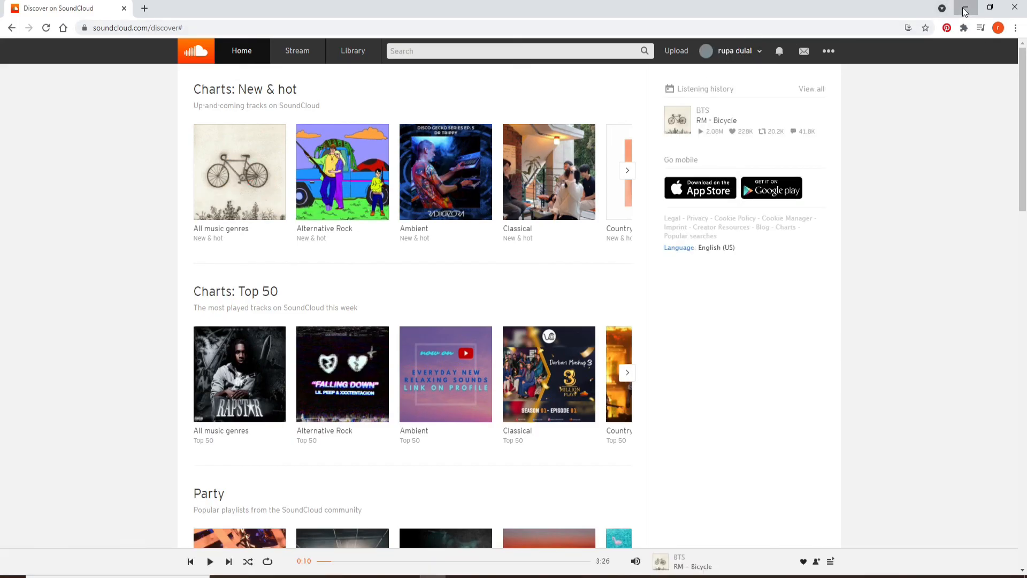
click(965, 8)
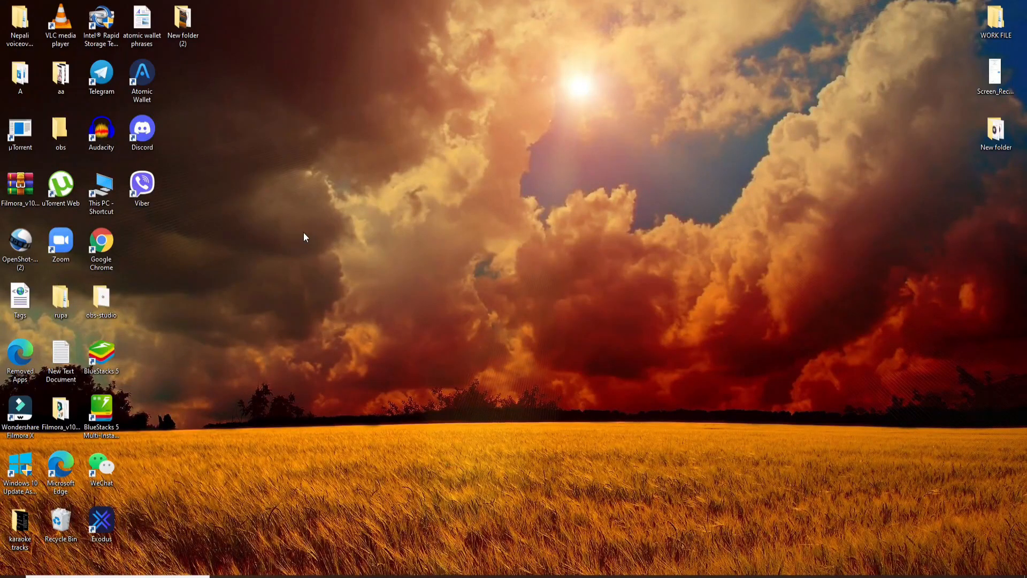